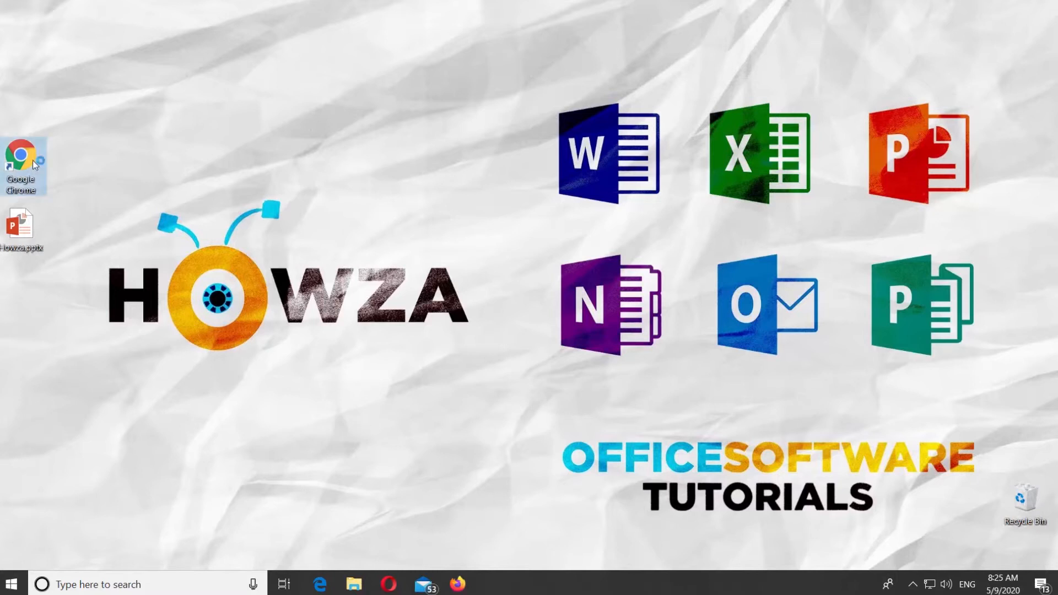
Launch Google Chrome from the desktop shortcut
double_click(22, 155)
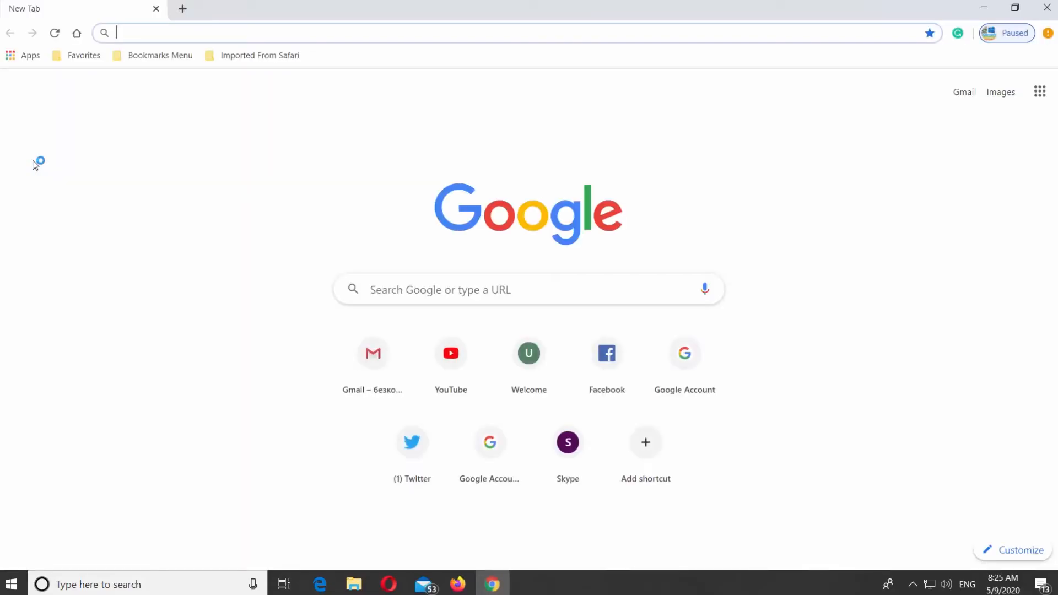
Go to outlook.live.com/owa/ and sign in to the Outlook account
type("outlook.live.com/owa/")
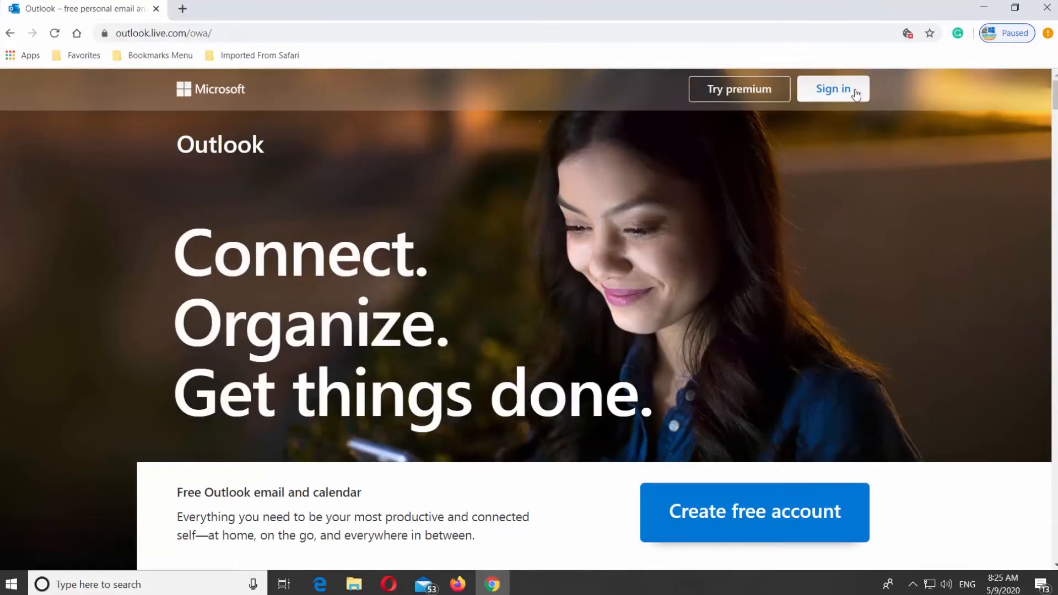
left_click(834, 88)
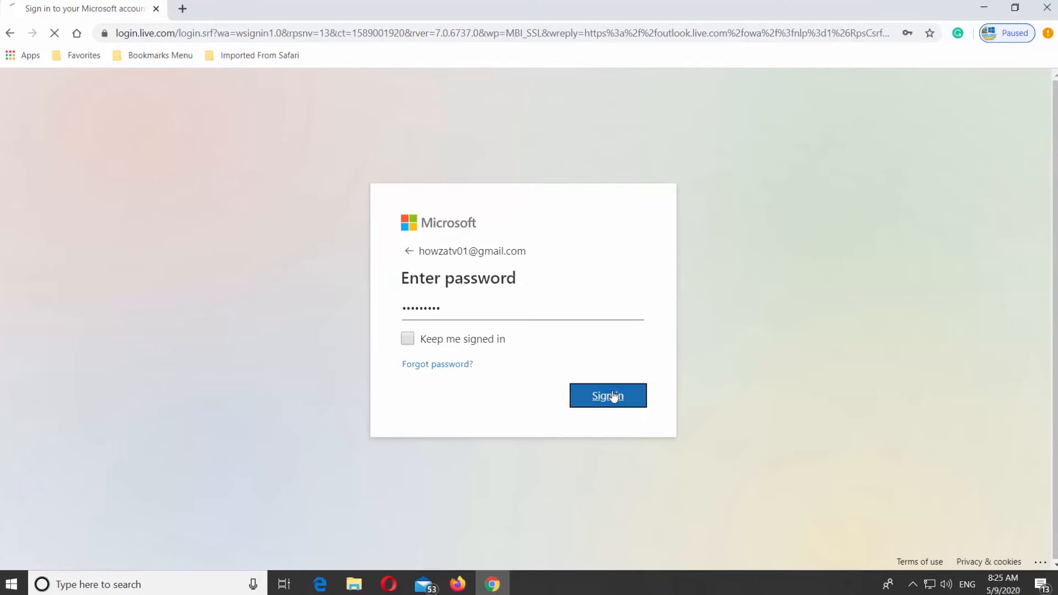
left_click(607, 396)
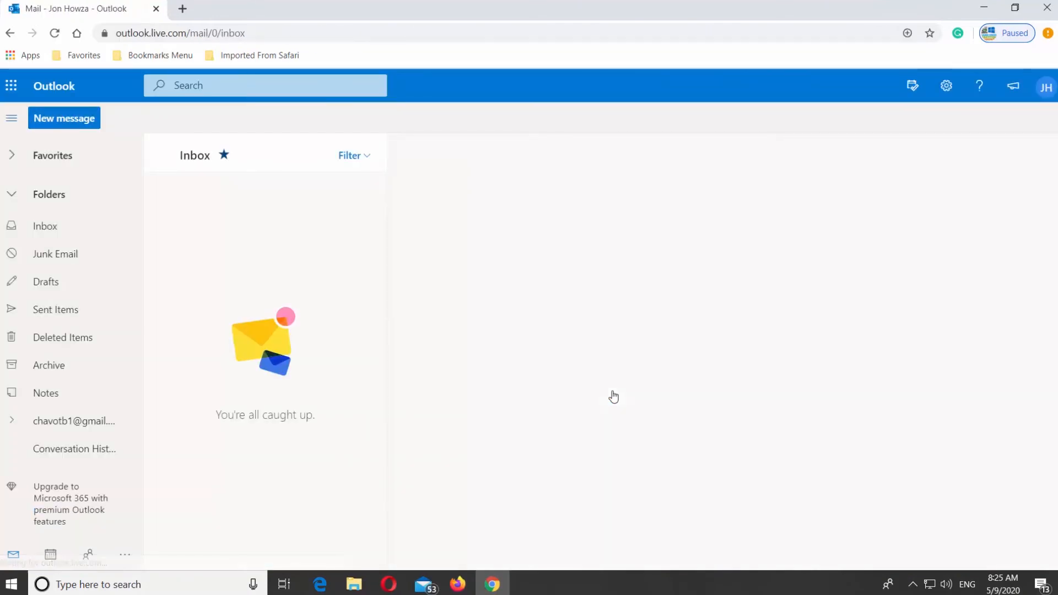
Bring up all Outlook settings from the gear menu and show the People section
left_click(946, 86)
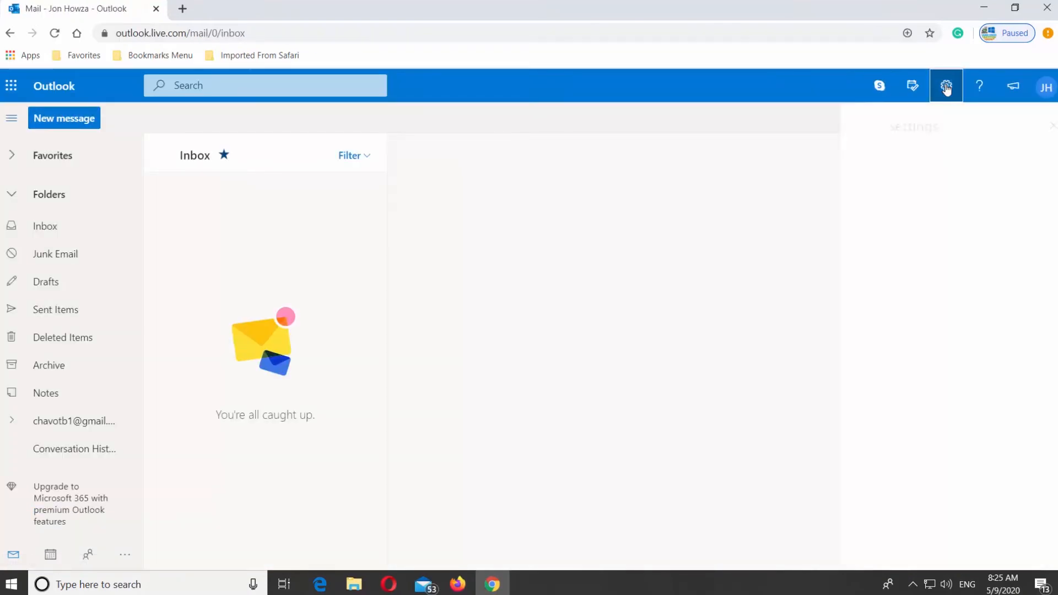
left_click(946, 86)
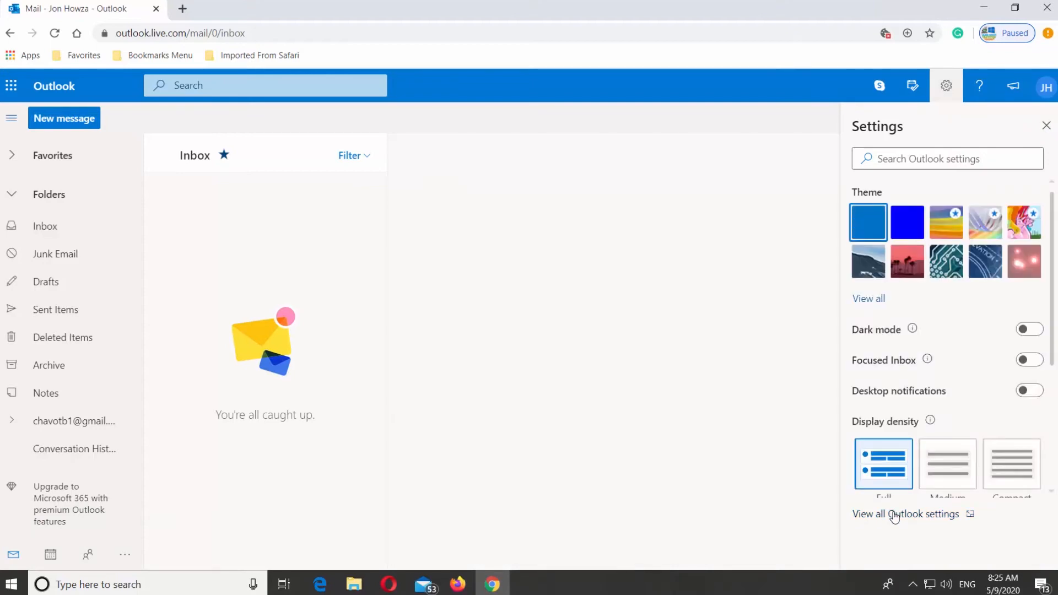
left_click(906, 514)
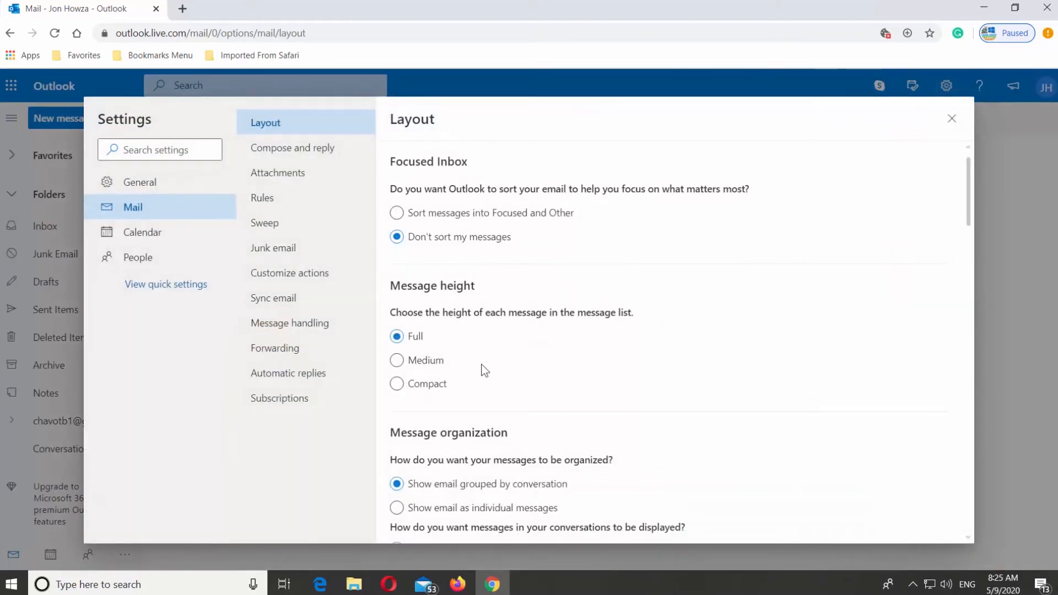
left_click(138, 257)
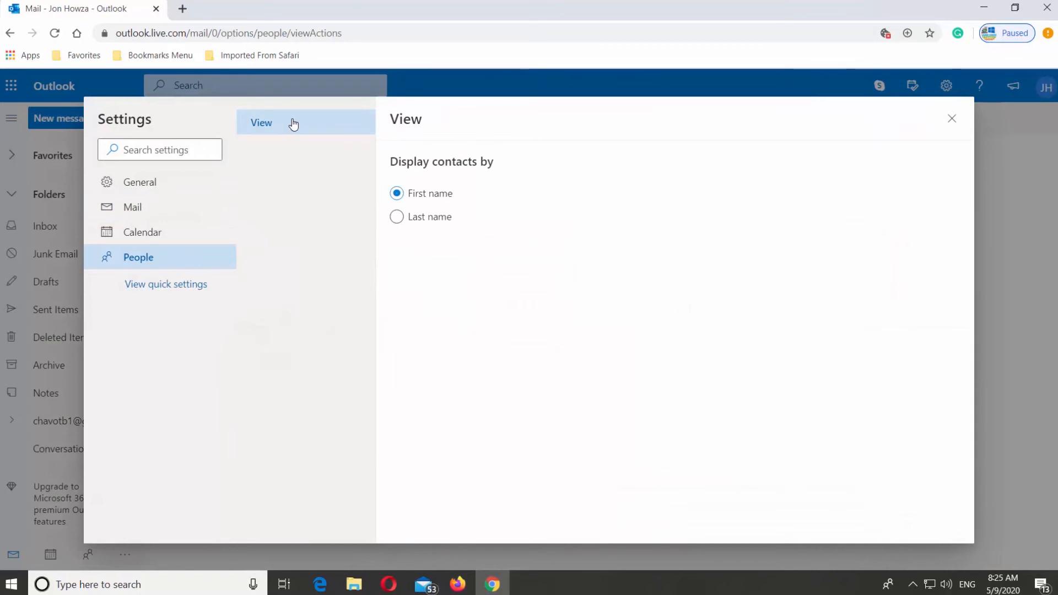
Set 'Display contacts by' to Last name, save, then select First name
left_click(397, 217)
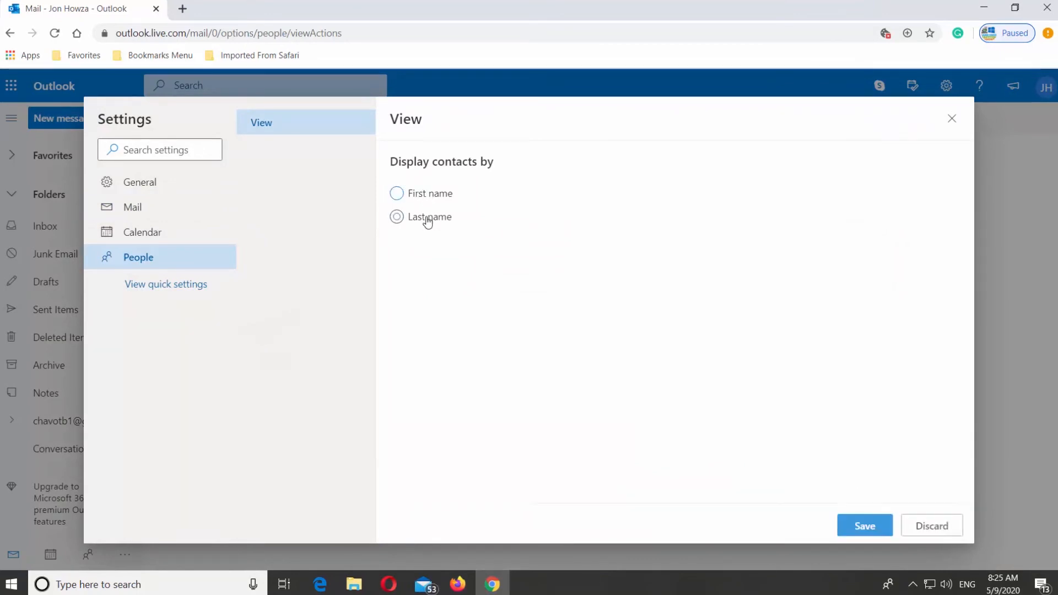
left_click(397, 216)
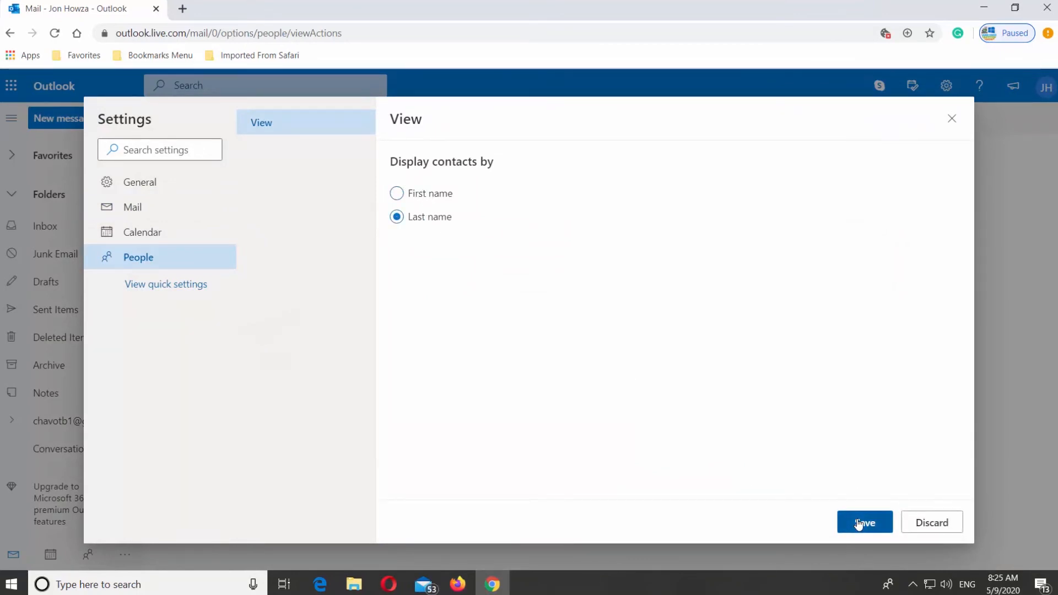
left_click(865, 522)
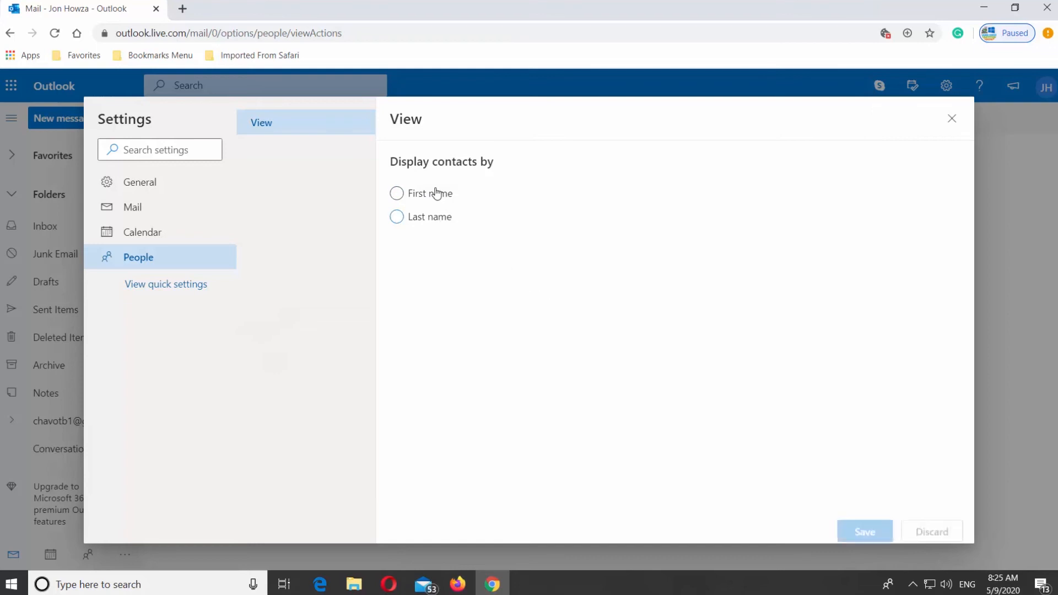
left_click(397, 194)
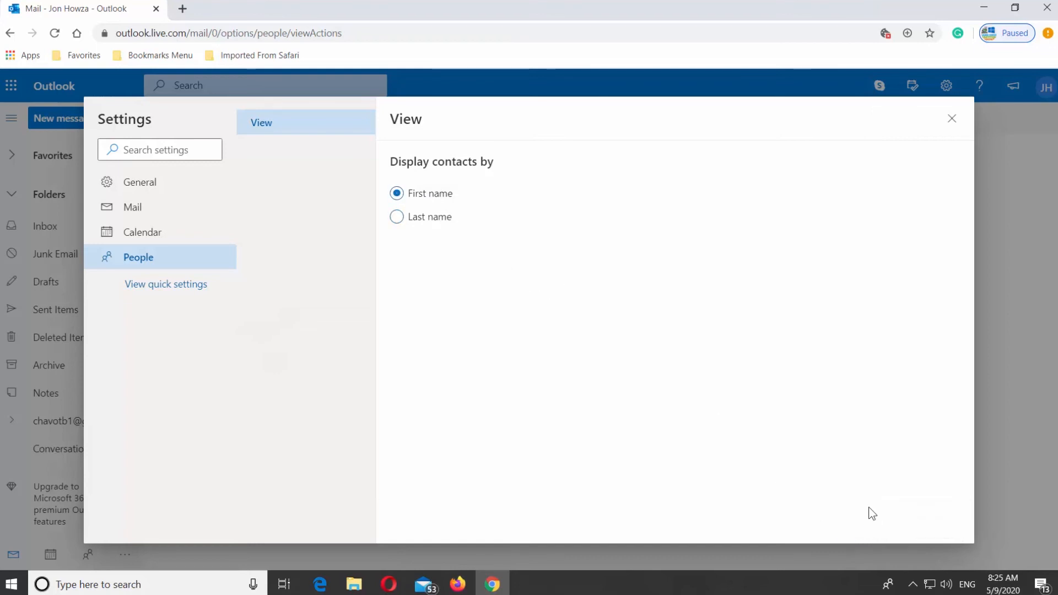